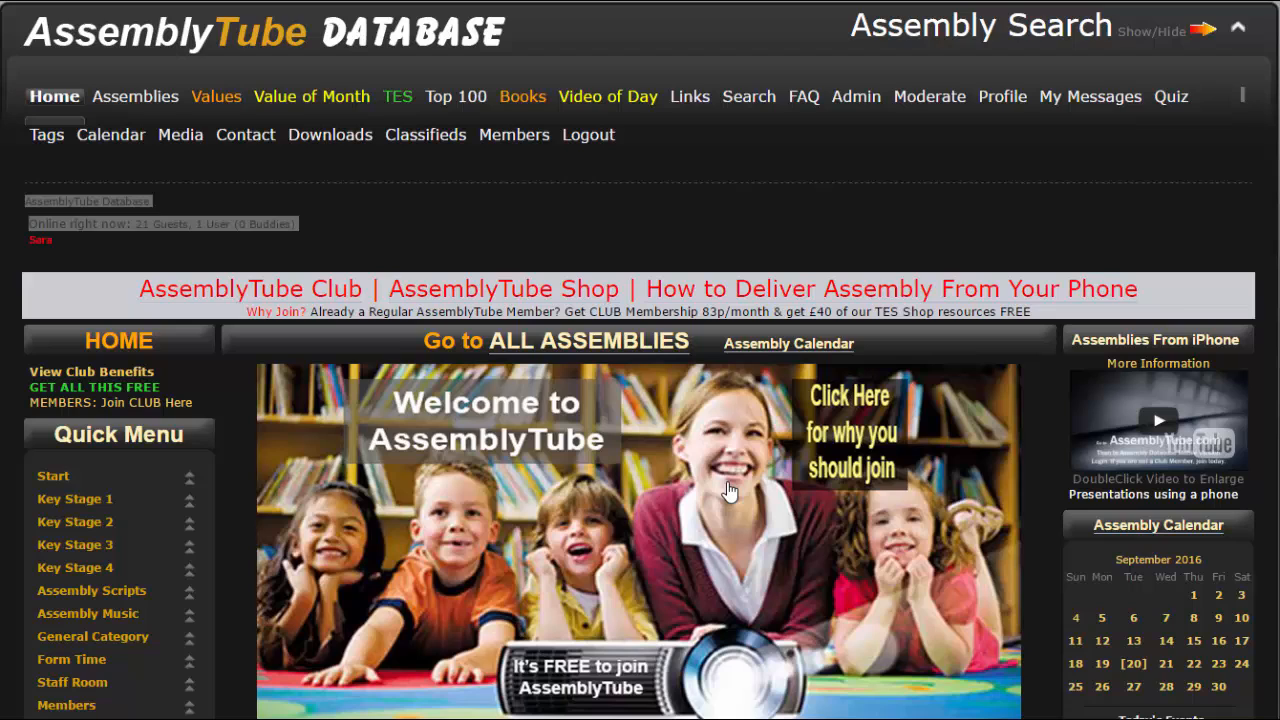
{"action": "mouse_move", "coordinate": [340, 168]}
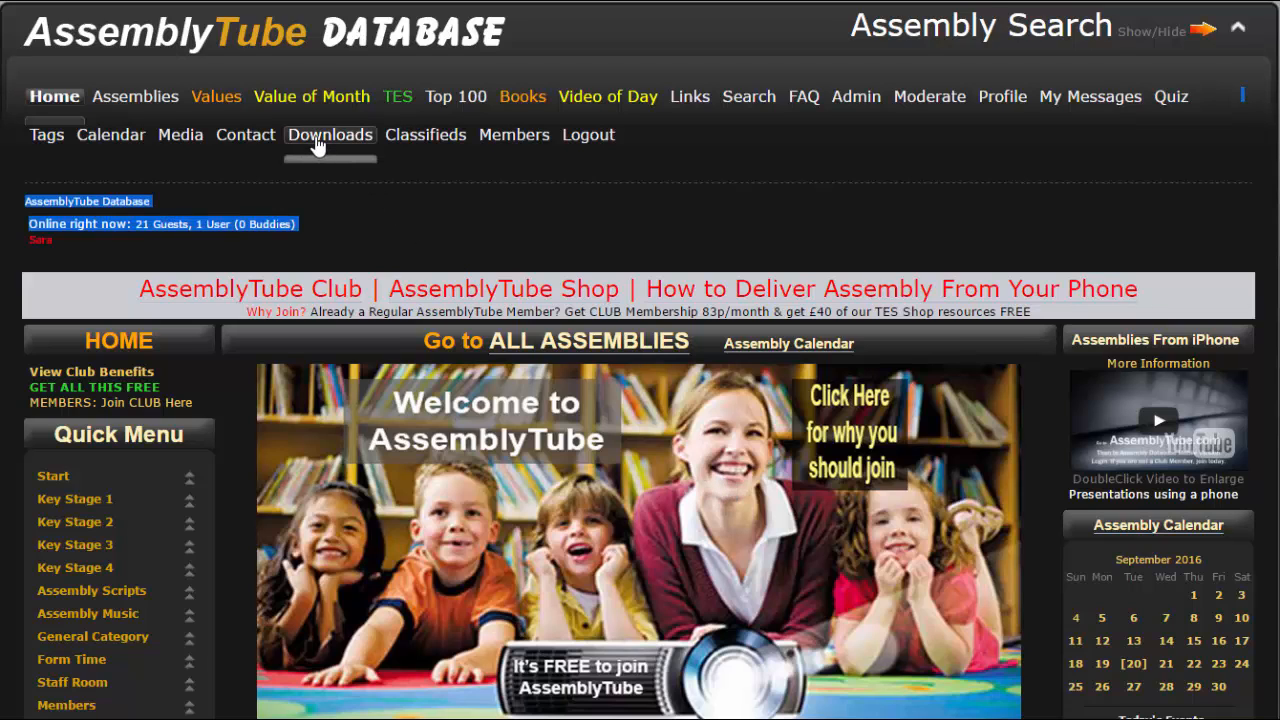
- Go to the Downloads page and scroll to the assembly file category list
{"action": "left_click", "coordinate": [328, 136]}
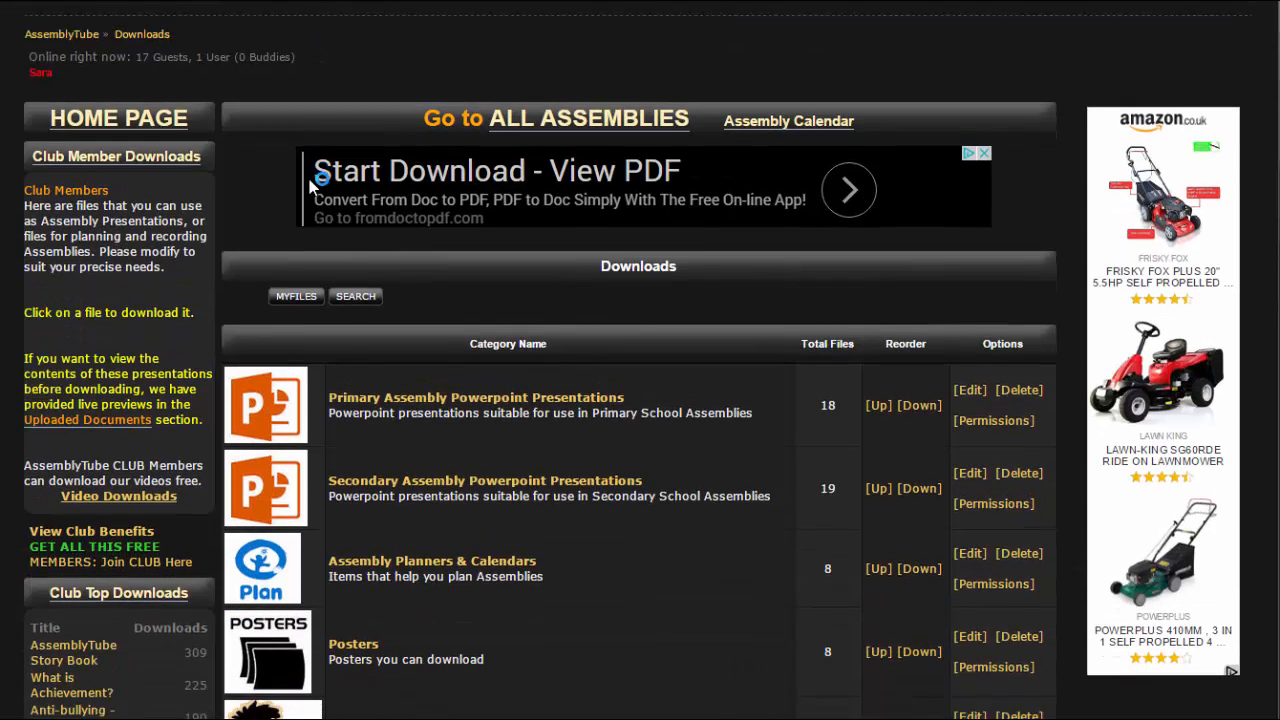
{"action": "scroll", "scroll_direction": "down", "scroll_amount": 3}
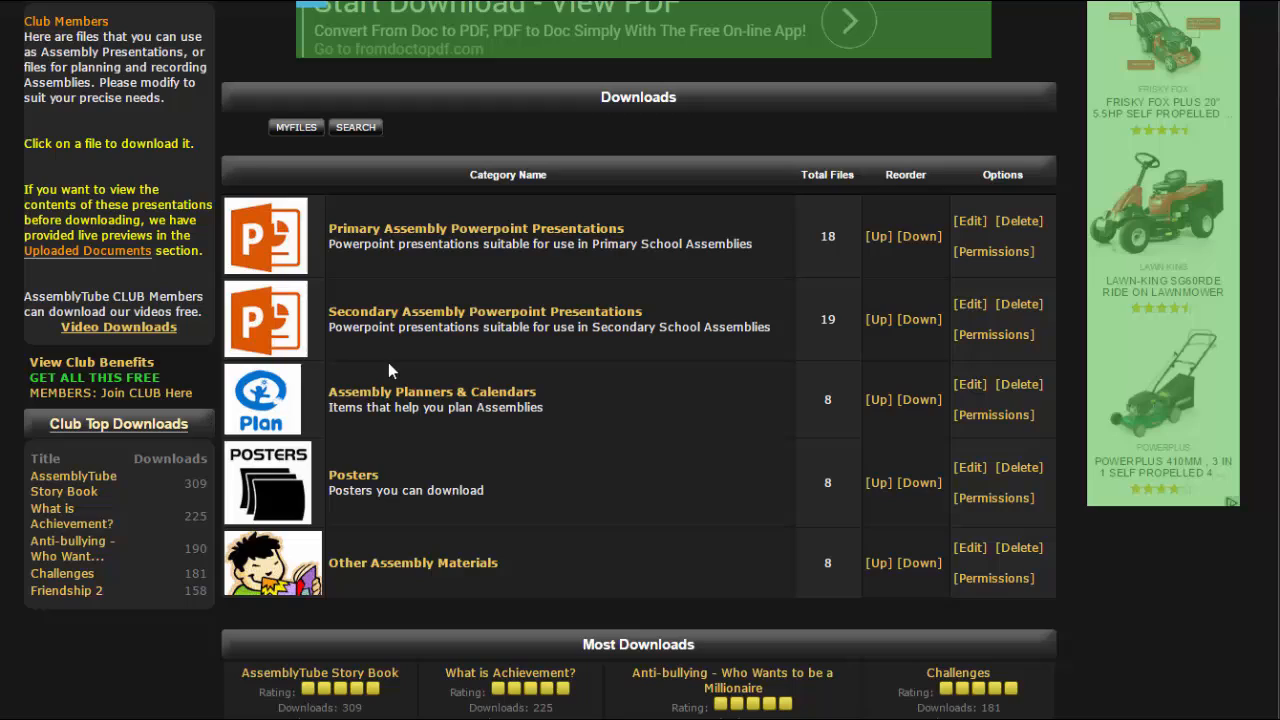
{"action": "mouse_move", "coordinate": [400, 236]}
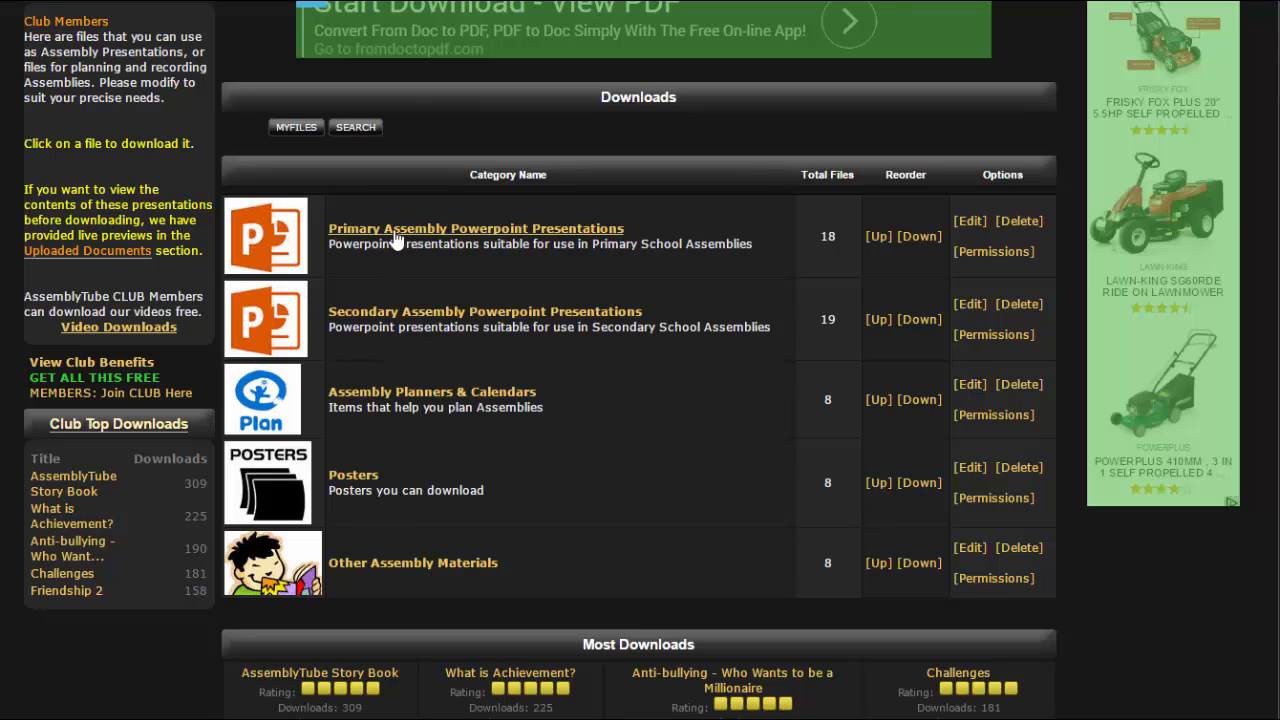
- From Primary Assembly Powerpoint Presentations, reach the Values Presentation - Perseverance download page
{"action": "left_click", "coordinate": [476, 228]}
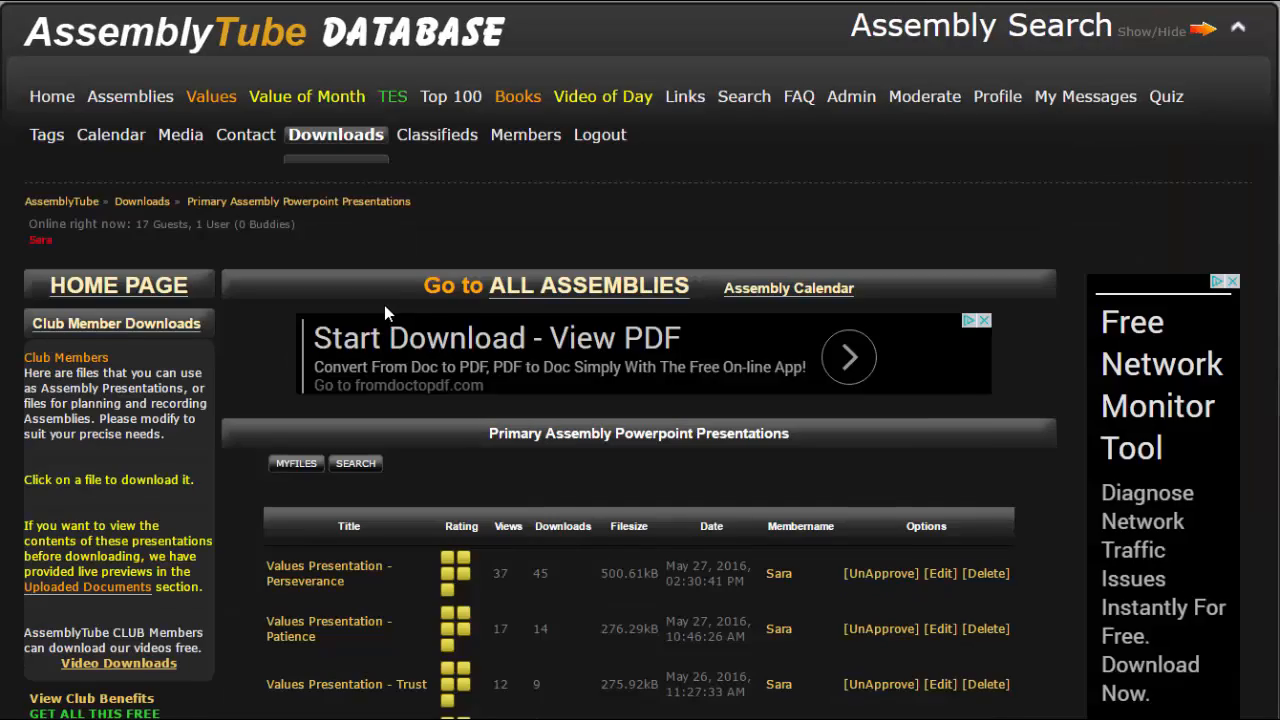
{"action": "scroll", "scroll_direction": "down", "scroll_amount": 3}
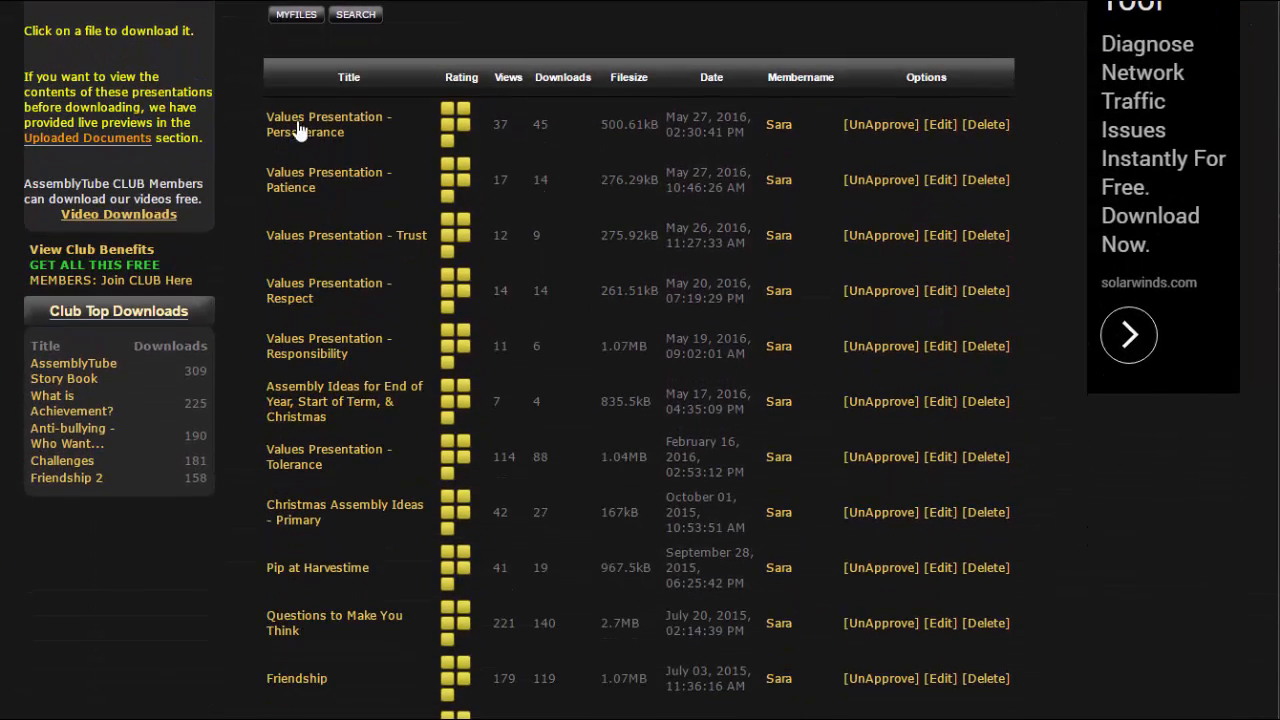
{"action": "mouse_move", "coordinate": [364, 320]}
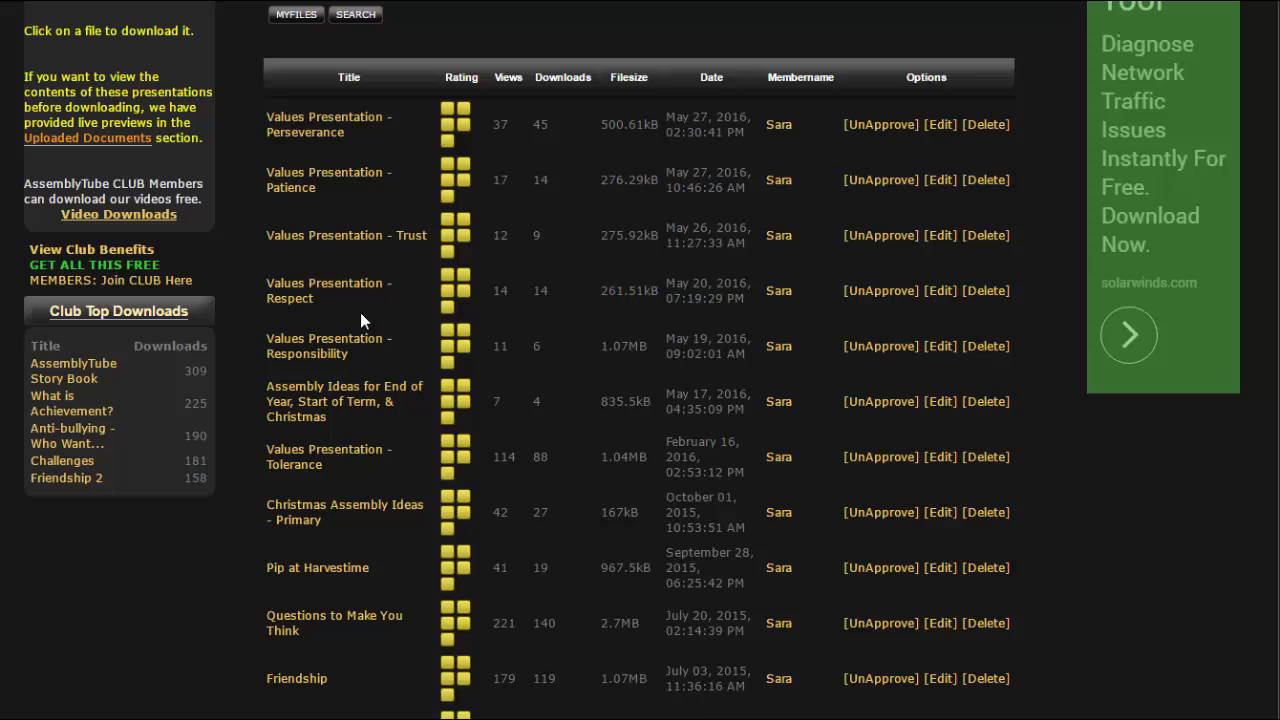
{"action": "left_click", "coordinate": [328, 124]}
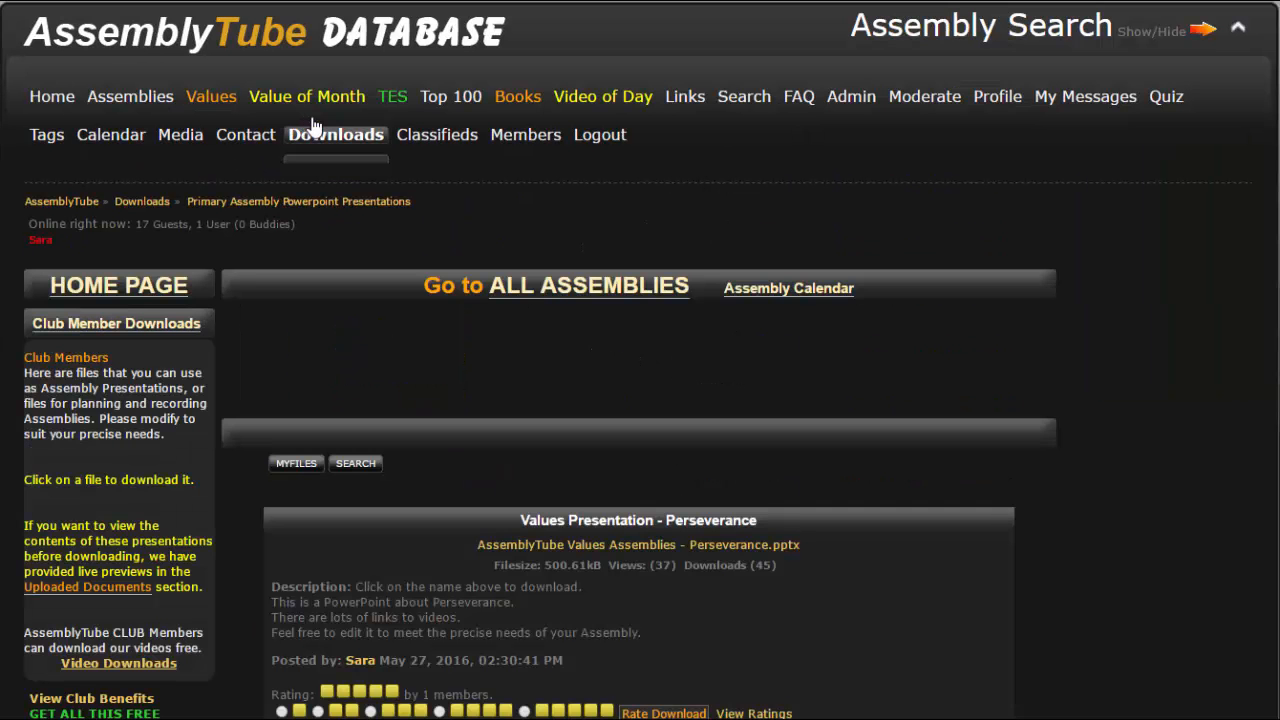
{"action": "scroll", "scroll_direction": "down", "scroll_amount": 3}
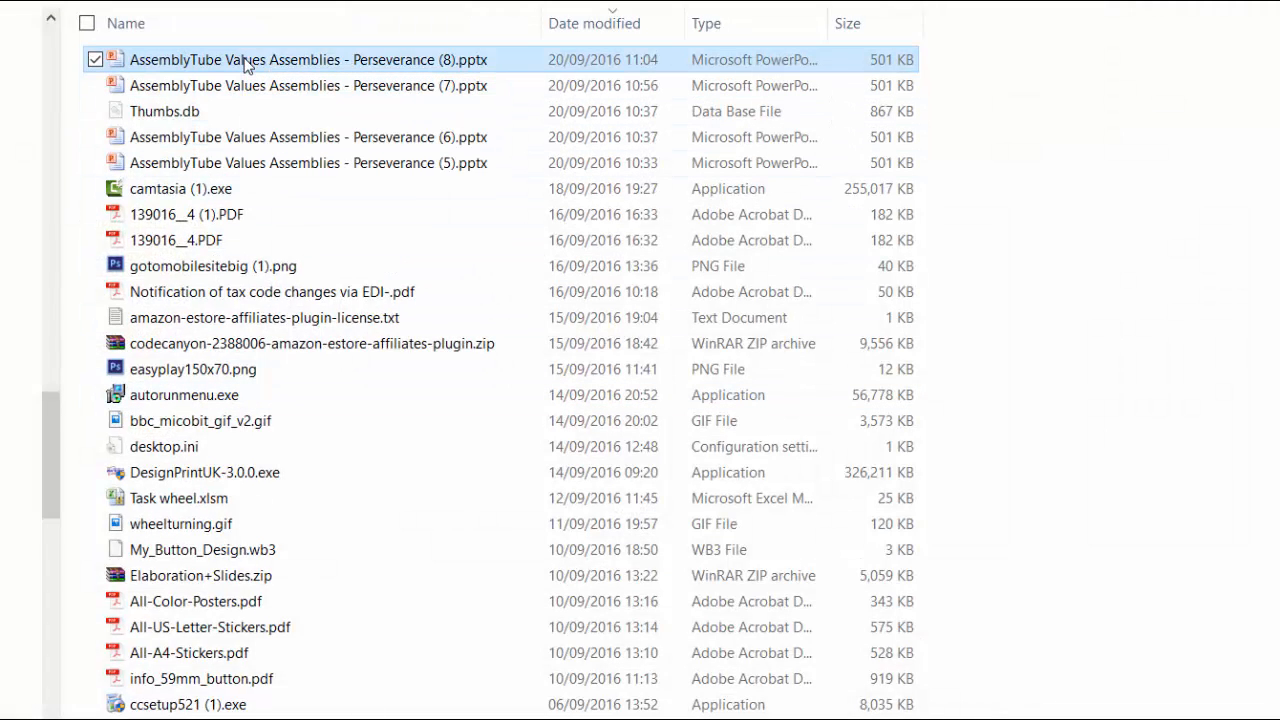
- Launch the newest downloaded file, AssemblyTube Values Assemblies - Perseverance (8).pptx
{"action": "double_click", "coordinate": [308, 60]}
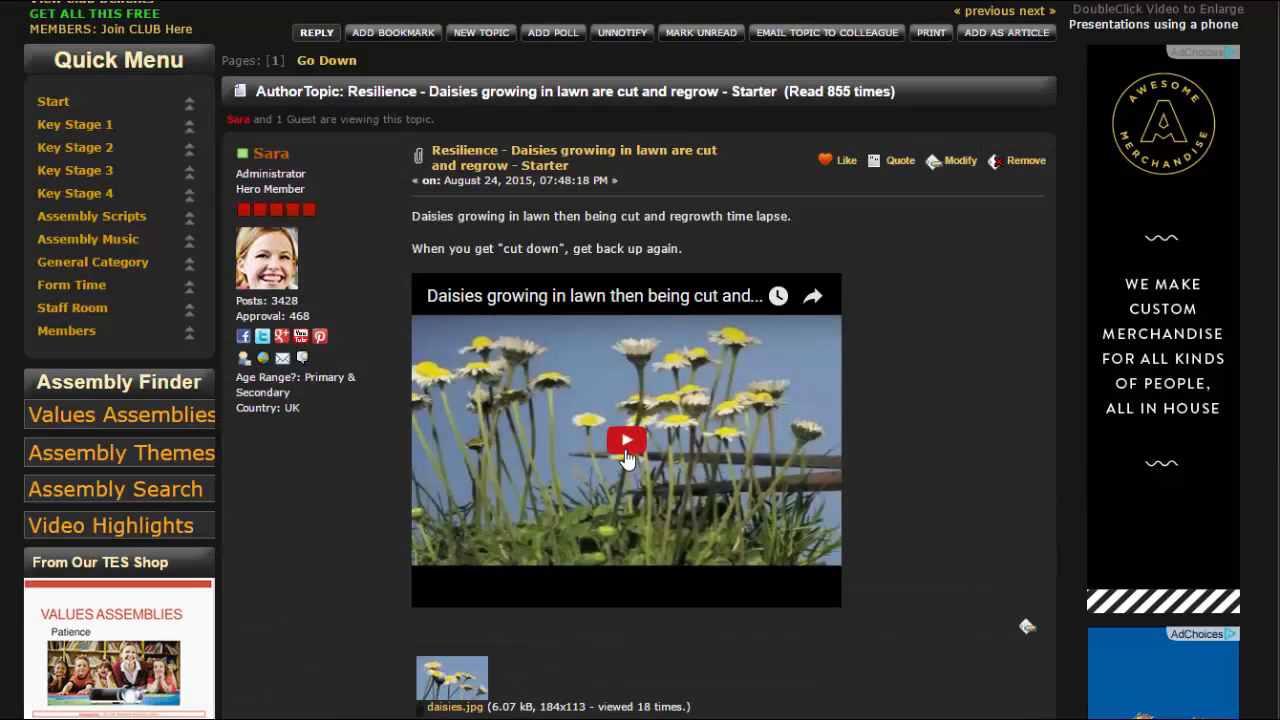
- Start the daisies regrowth video on the Resilience forum topic page
{"action": "left_click", "coordinate": [626, 440]}
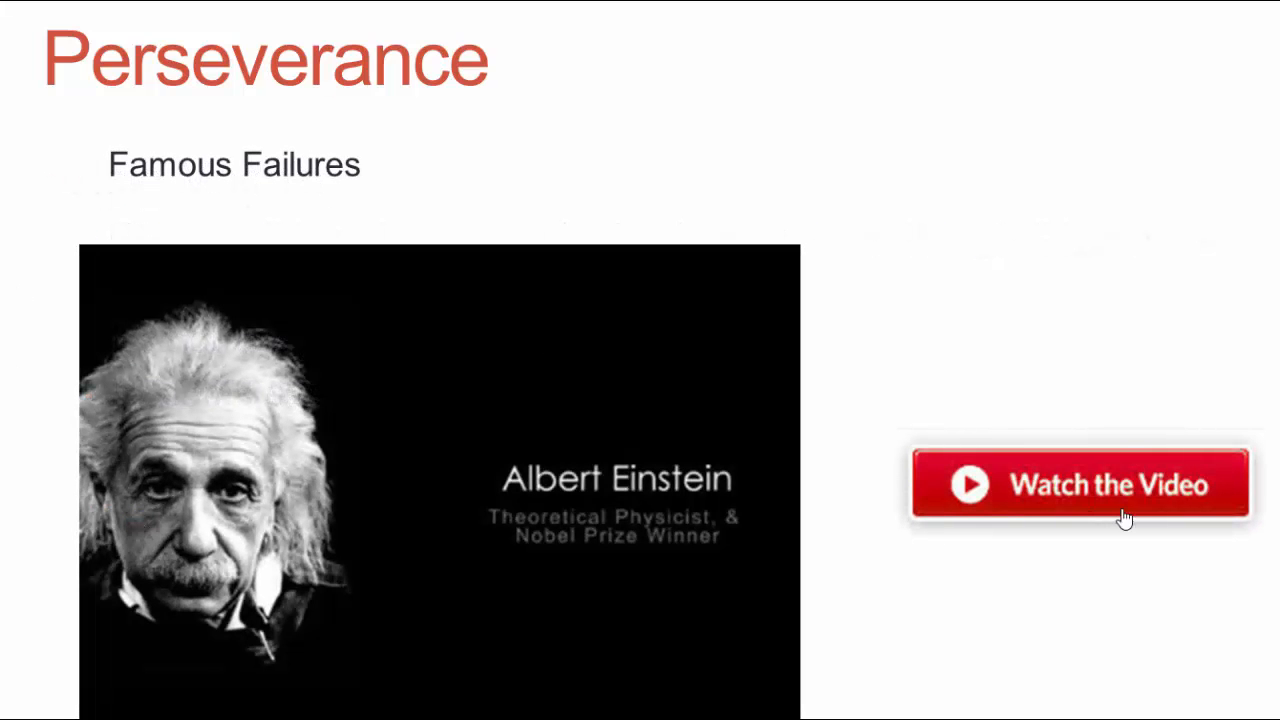
- Follow the Famous Failures slide's video link, play the video, and return to the Einstein slide
{"action": "left_click", "coordinate": [1080, 486]}
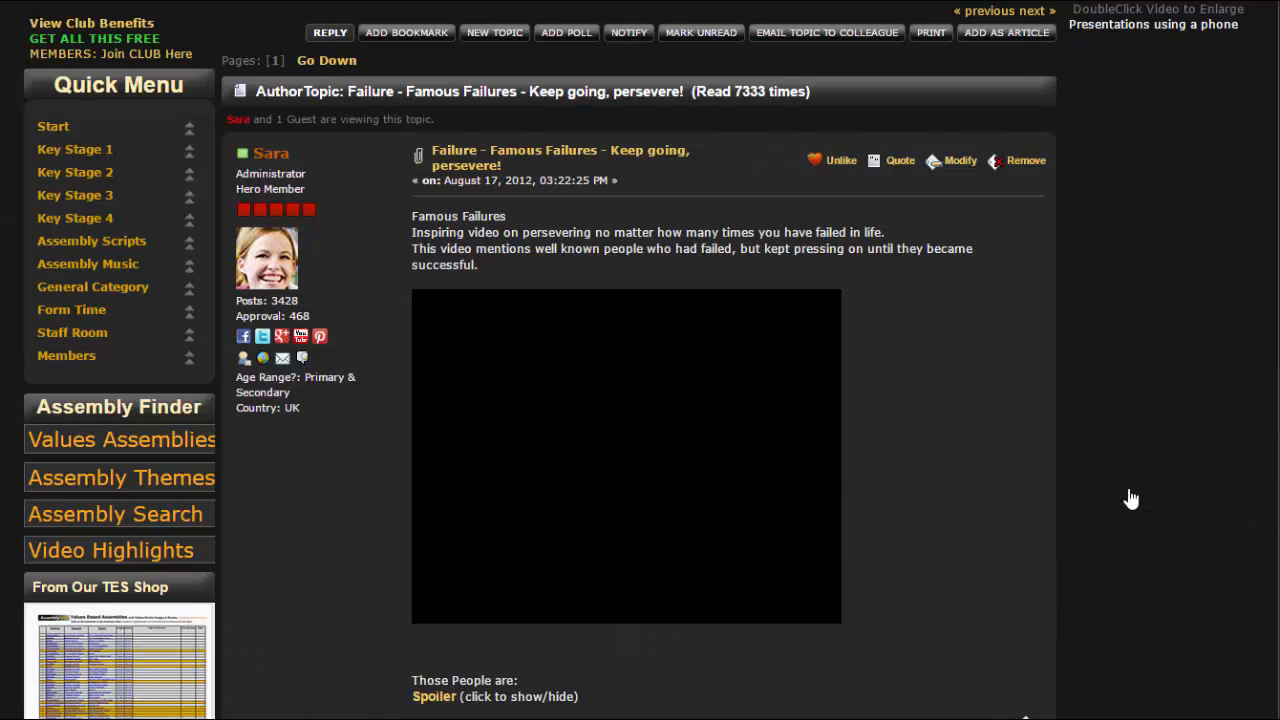
{"action": "left_click", "coordinate": [624, 456]}
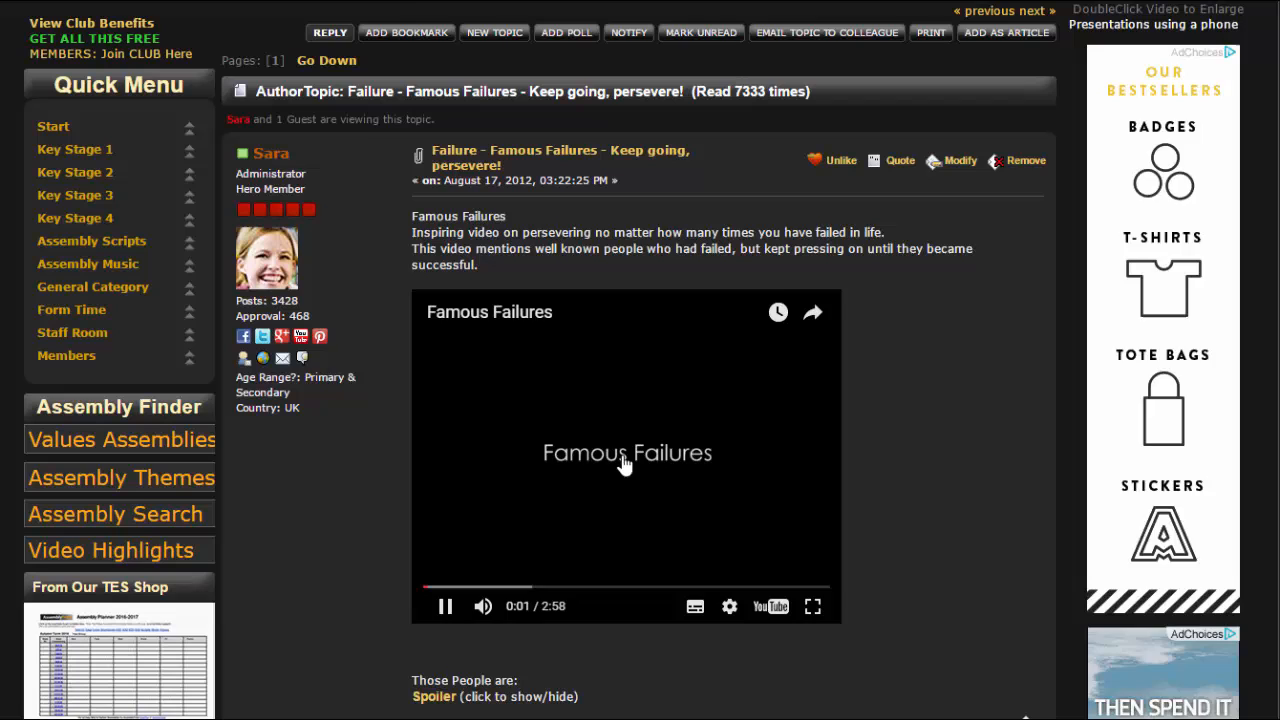
{"action": "left_click", "coordinate": [444, 606]}
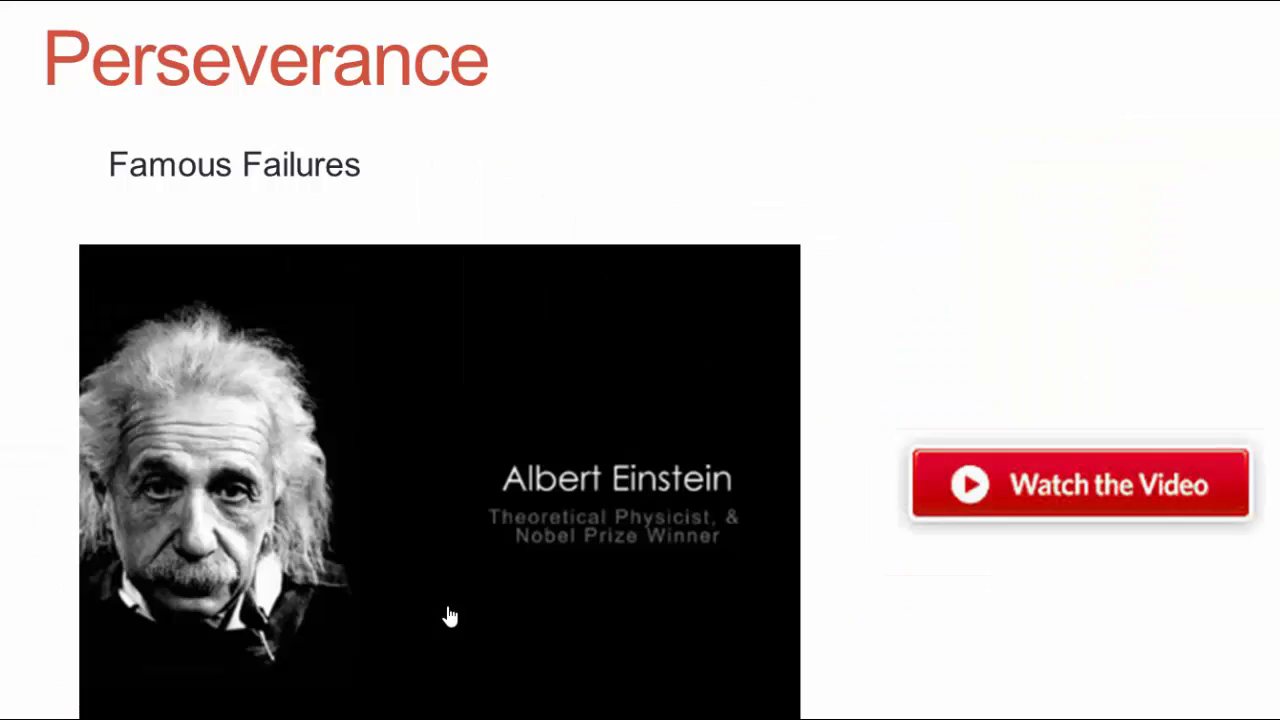
{"action": "mouse_move", "coordinate": [878, 576]}
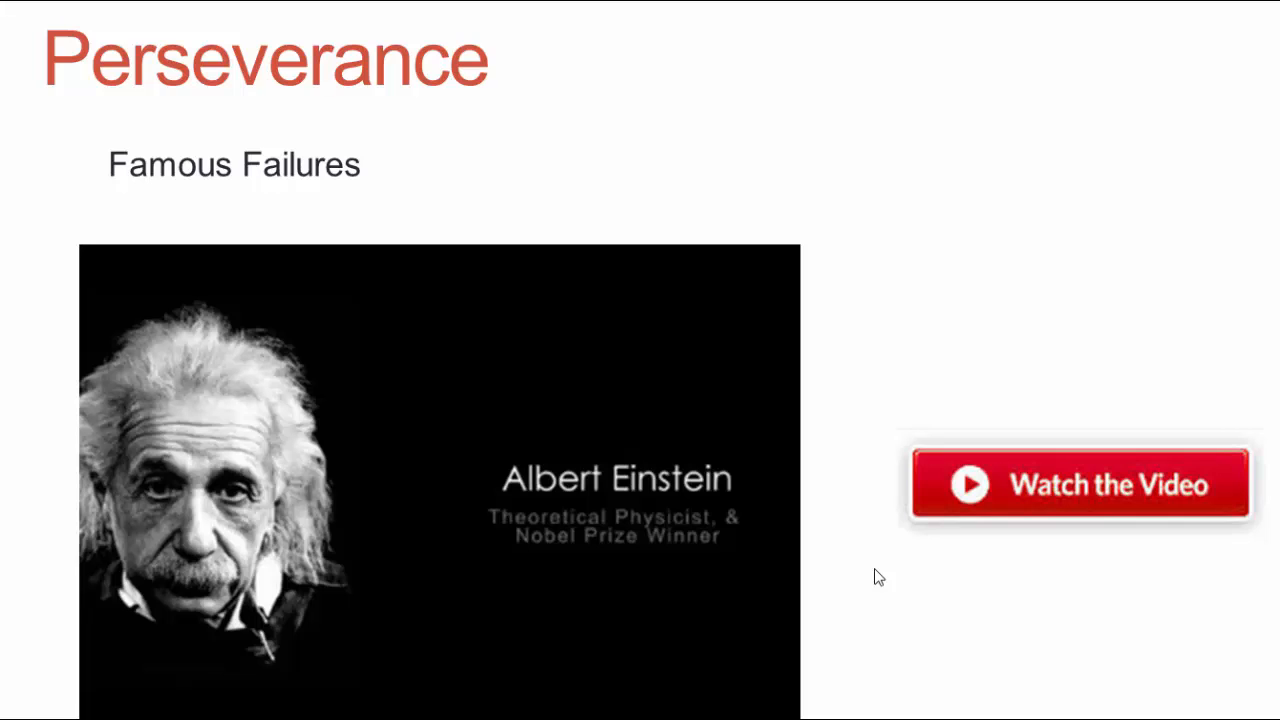
{"action": "mouse_move", "coordinate": [930, 604]}
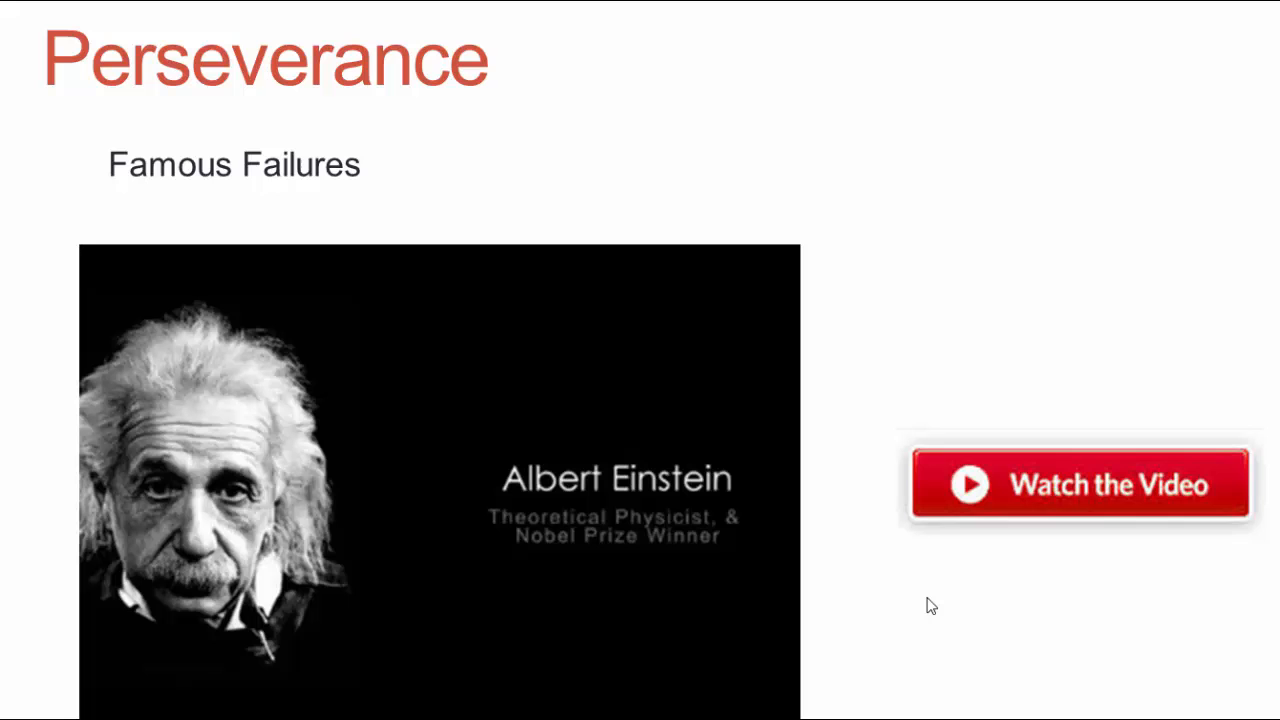